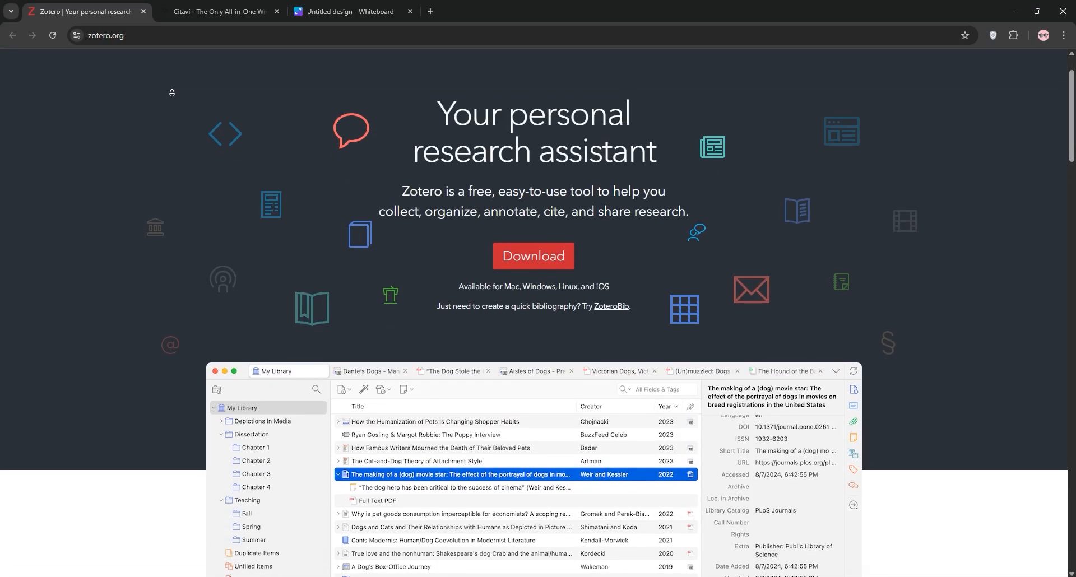
# Step: Scroll through Zotero's collecting, organizing, citing, syncing and open-source sections down to the footer
pyautogui.scroll(-3)
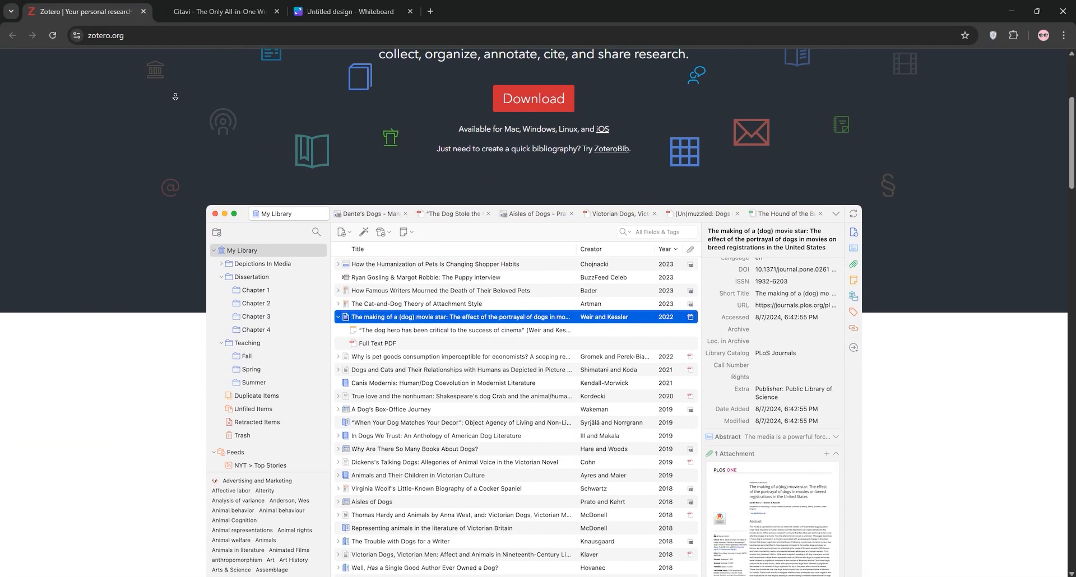
pyautogui.scroll(-3)
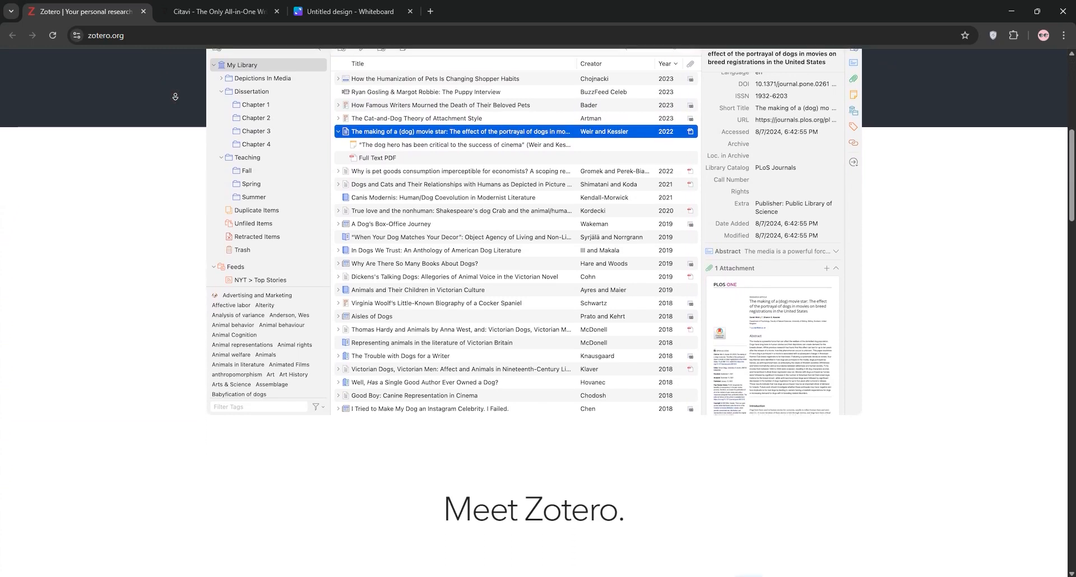
pyautogui.scroll(-3)
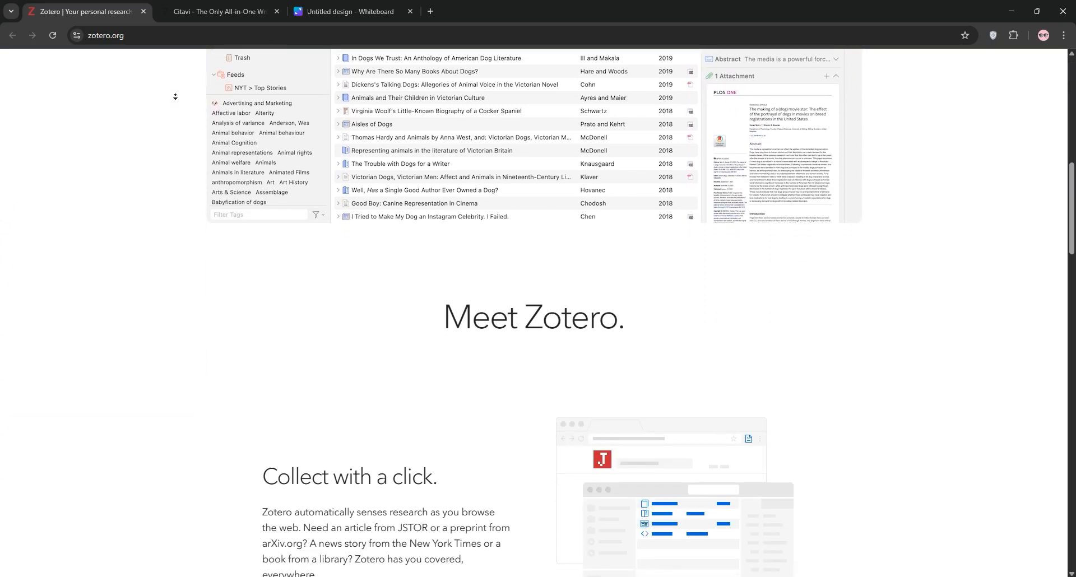
pyautogui.scroll(-3)
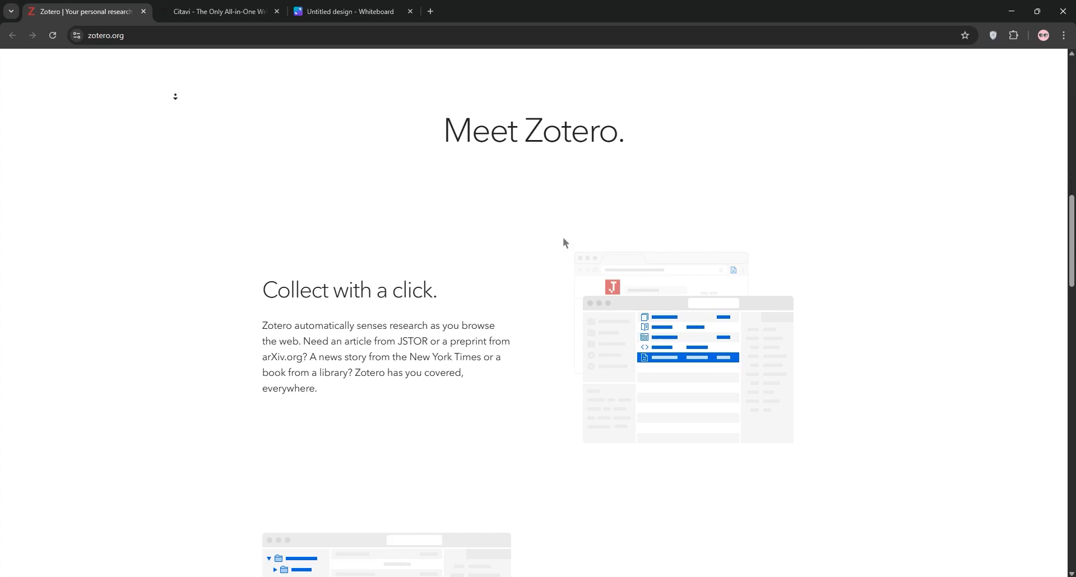
pyautogui.scroll(-3)
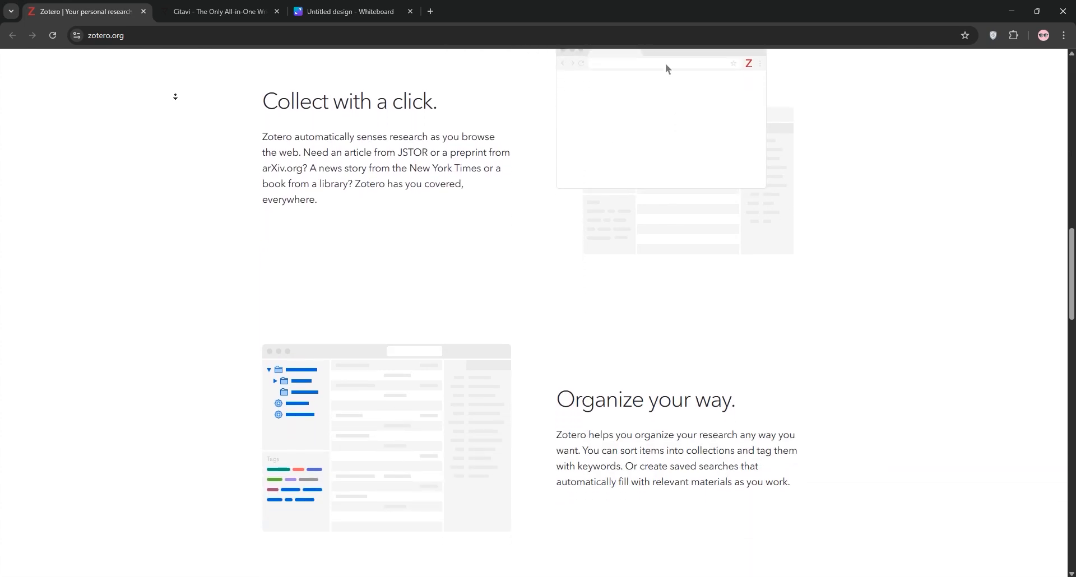
pyautogui.scroll(-3)
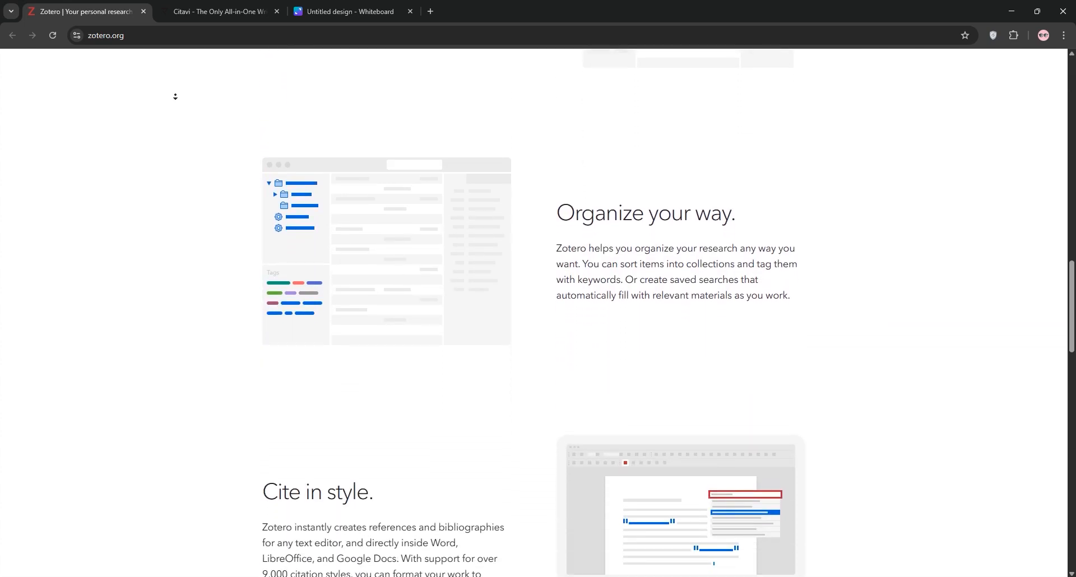
pyautogui.scroll(-3)
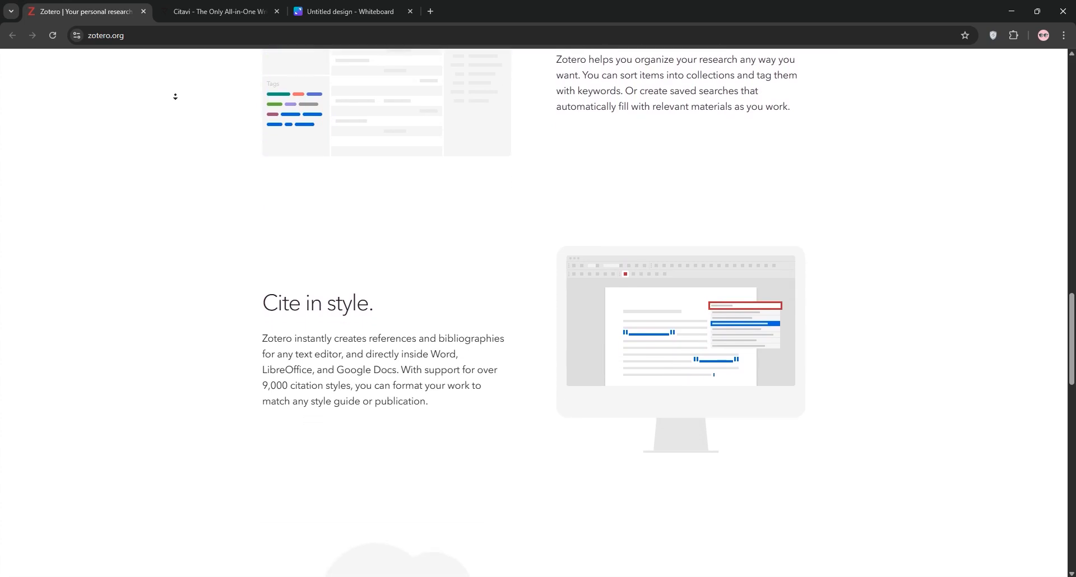
pyautogui.scroll(-3)
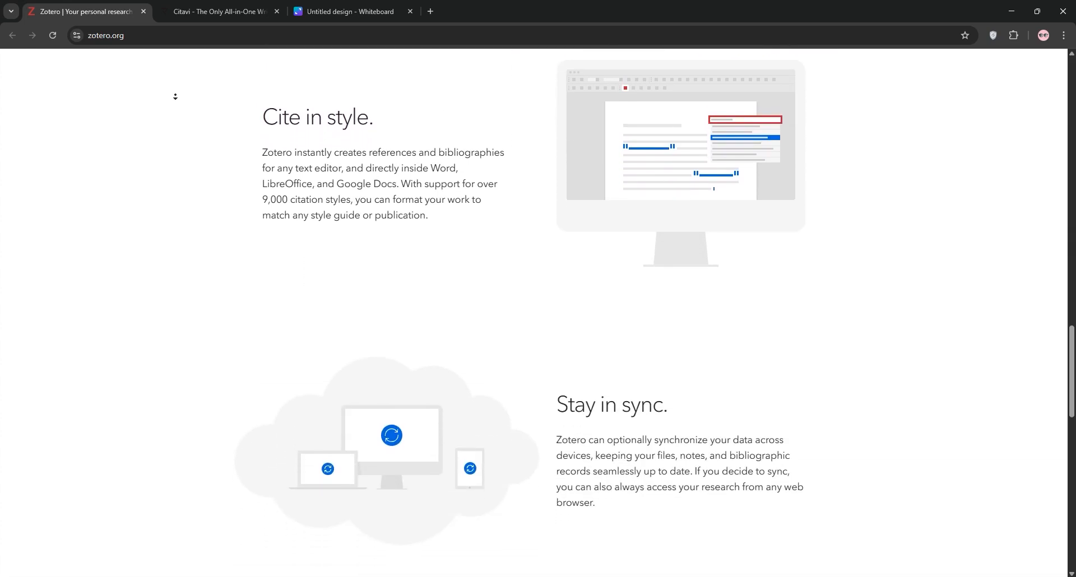
pyautogui.scroll(-3)
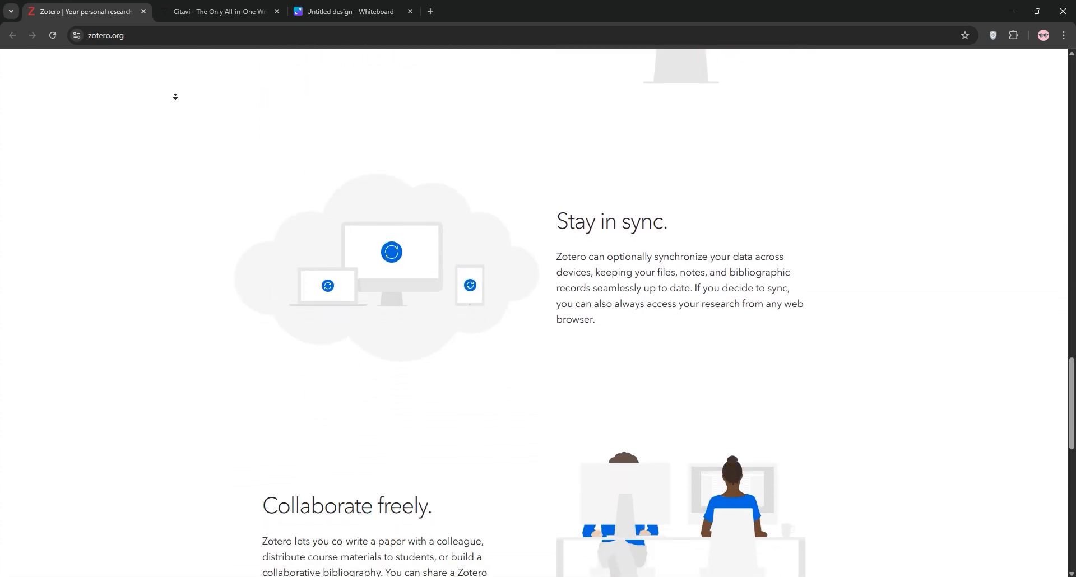
pyautogui.scroll(-3)
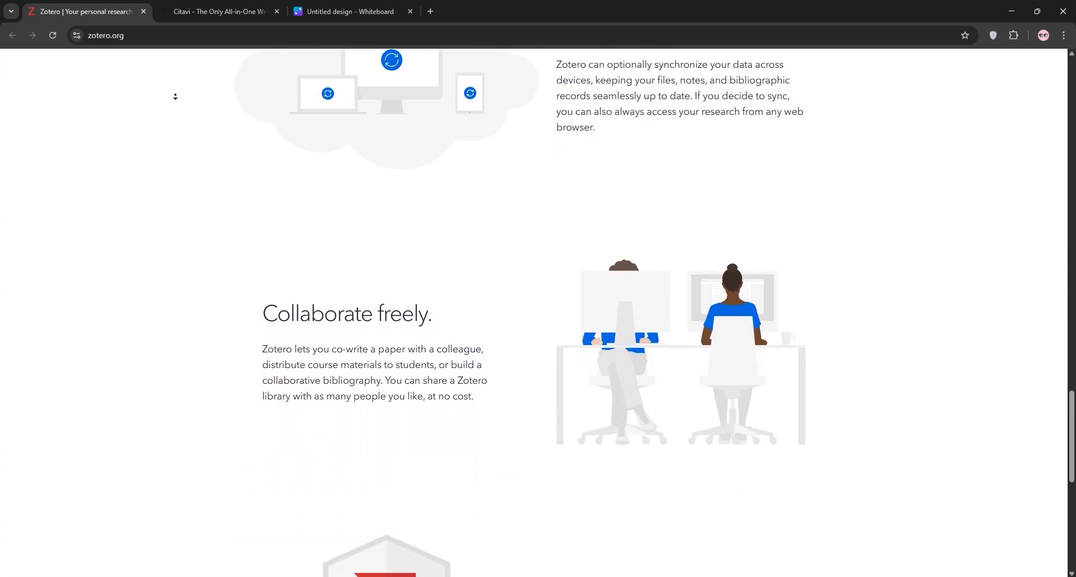
pyautogui.scroll(-3)
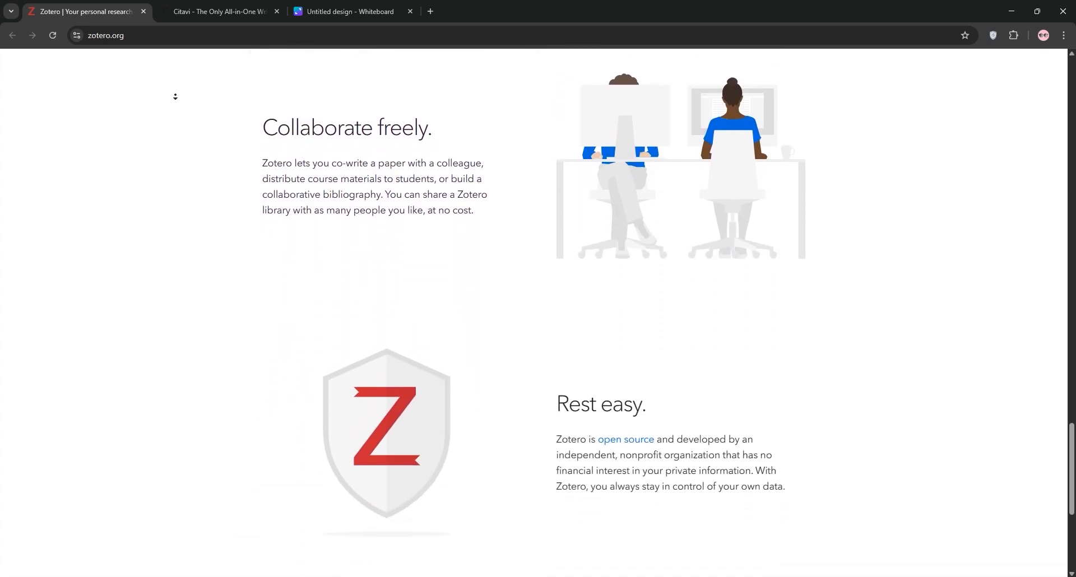
pyautogui.scroll(-3)
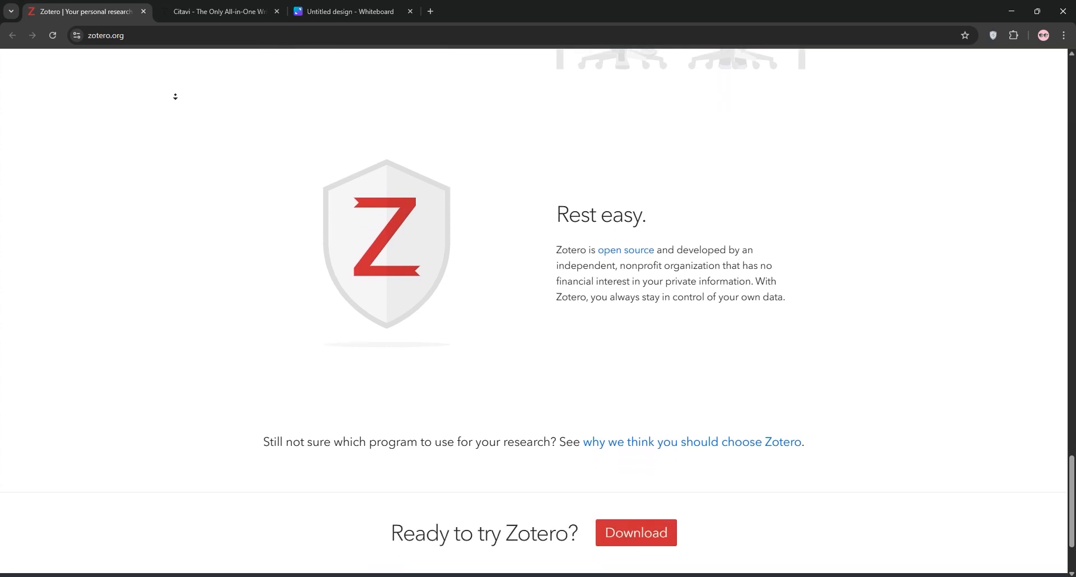
pyautogui.scroll(-3)
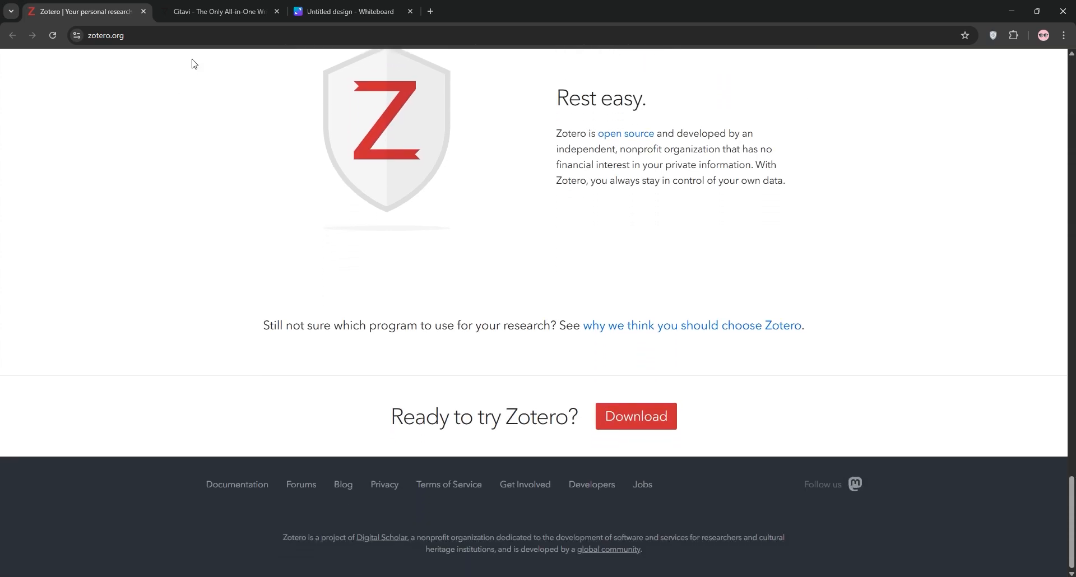
# Step: Review the Lumivero Citavi product page from its header down to the footer
pyautogui.click(220, 11)
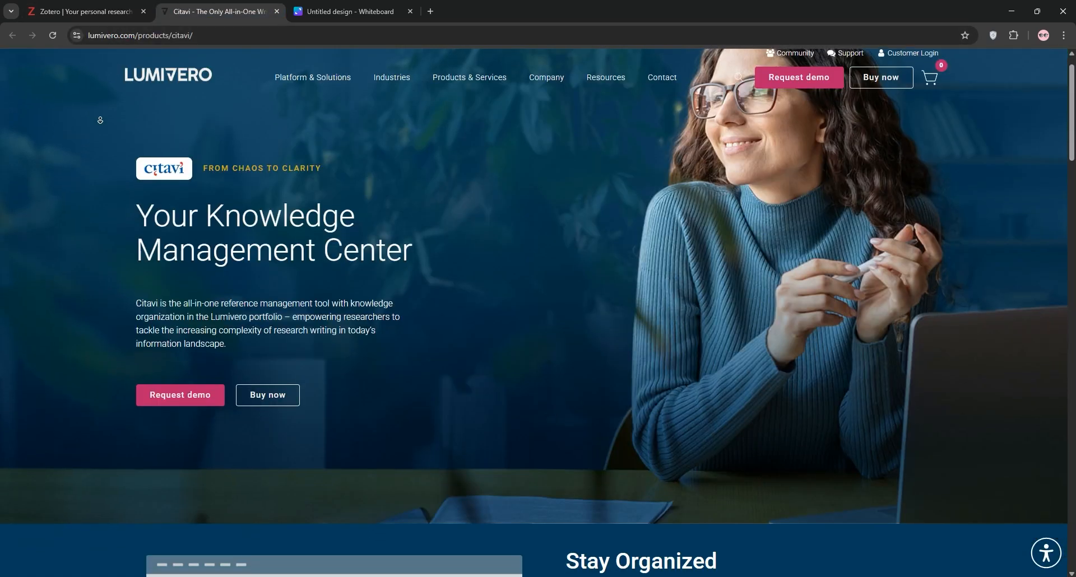
pyautogui.scroll(-3)
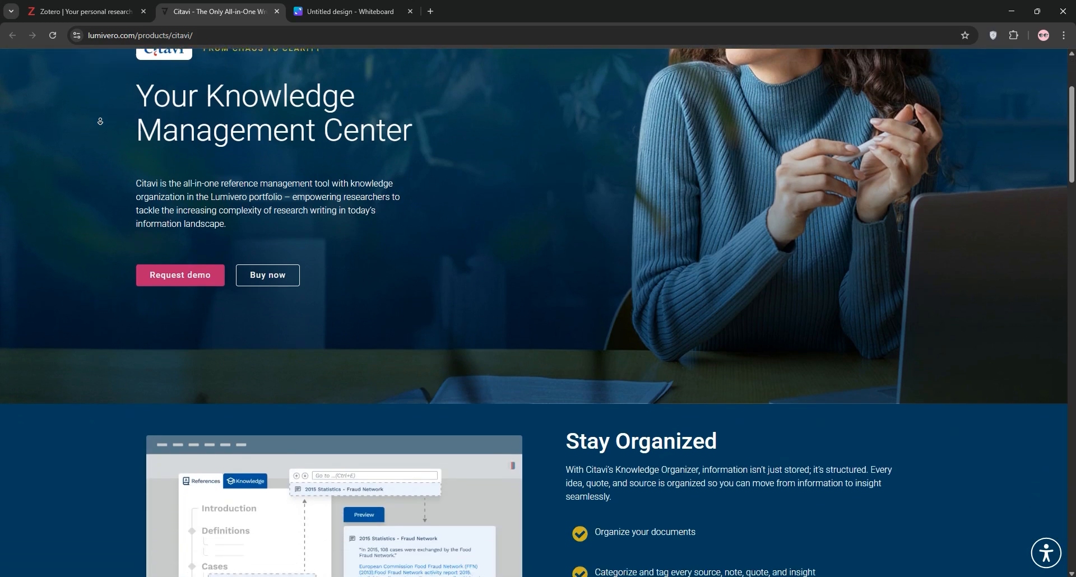
pyautogui.scroll(-3)
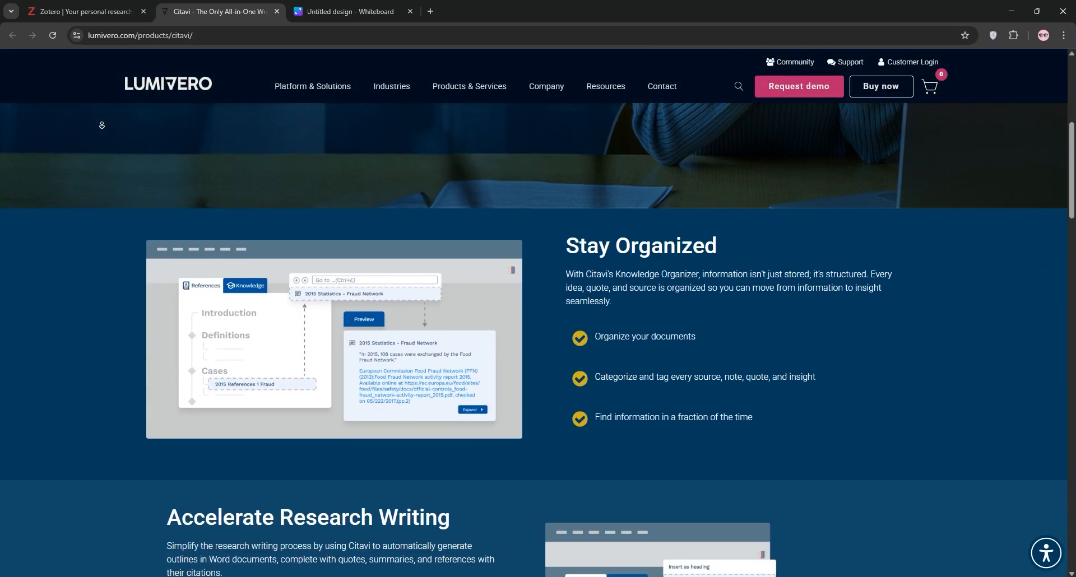
pyautogui.scroll(-3)
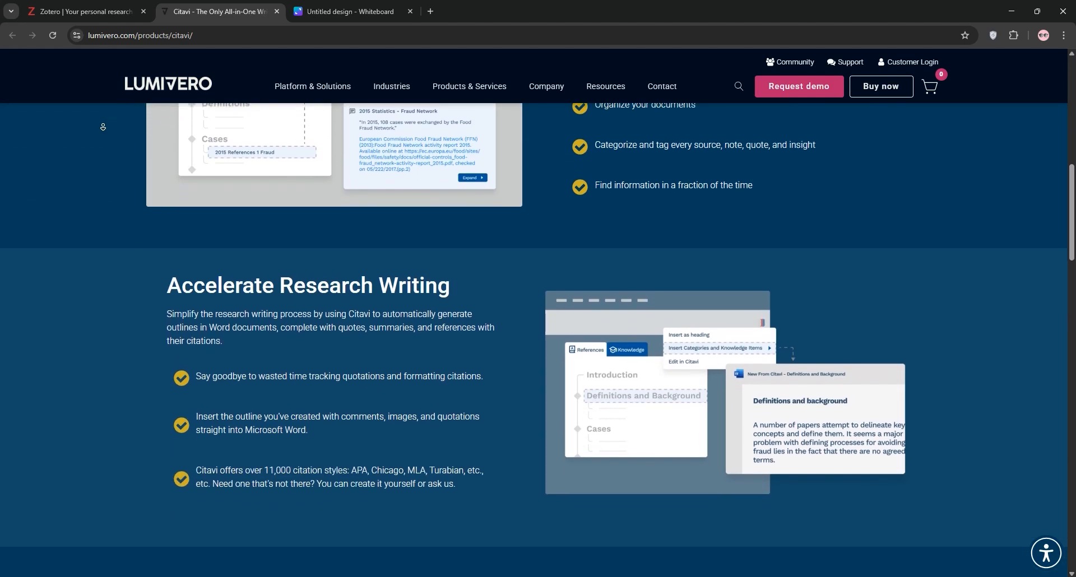
pyautogui.scroll(-3)
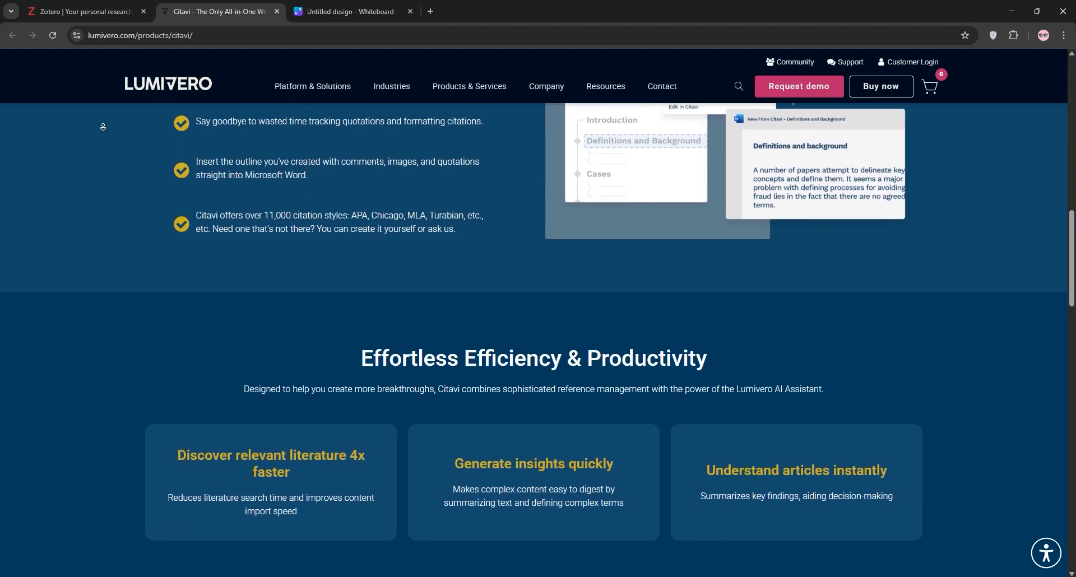
pyautogui.scroll(-3)
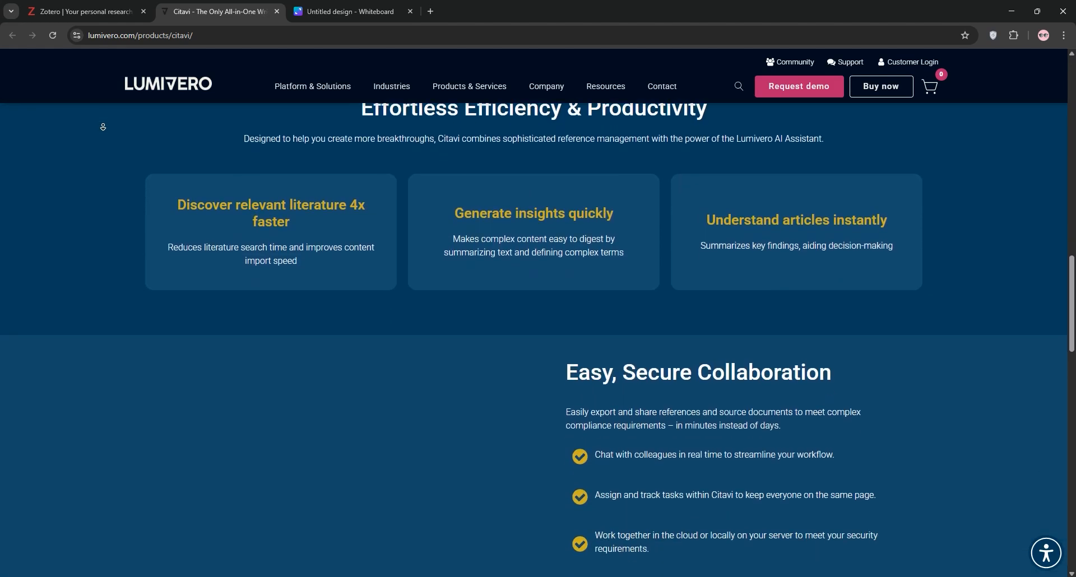
pyautogui.scroll(-3)
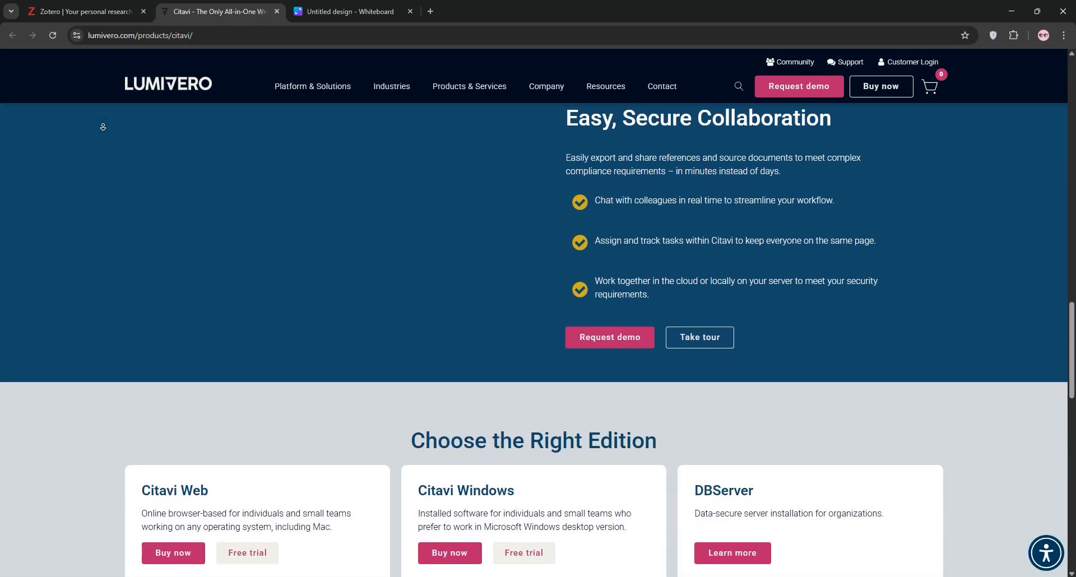
pyautogui.scroll(-3)
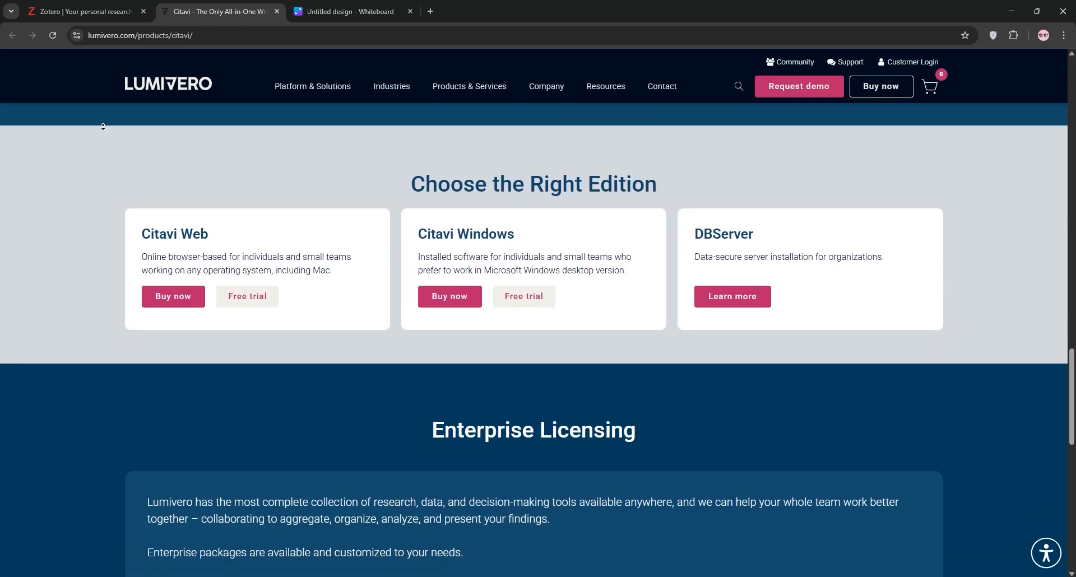
pyautogui.scroll(-3)
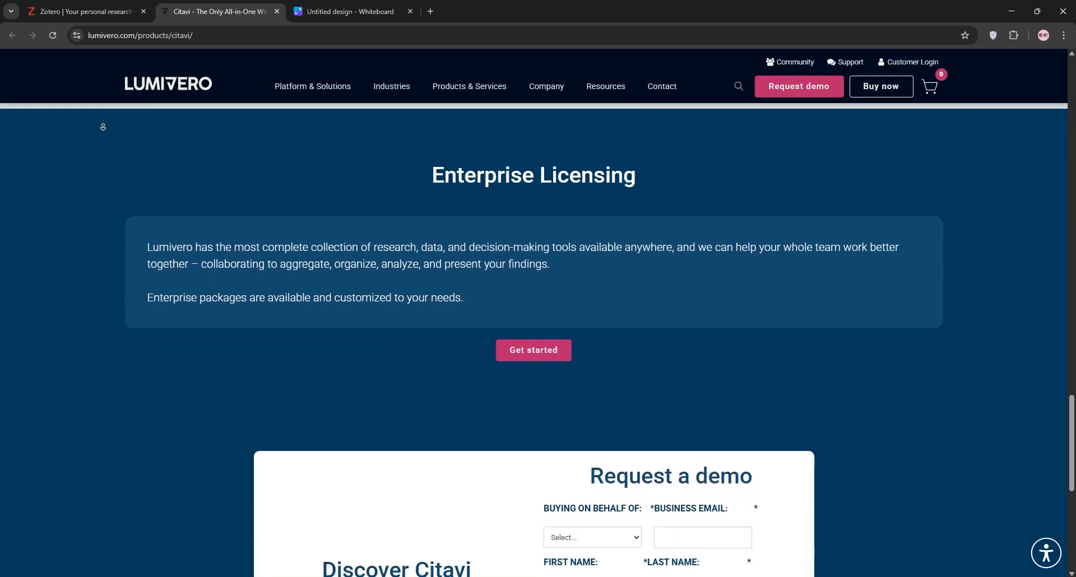
pyautogui.scroll(-3)
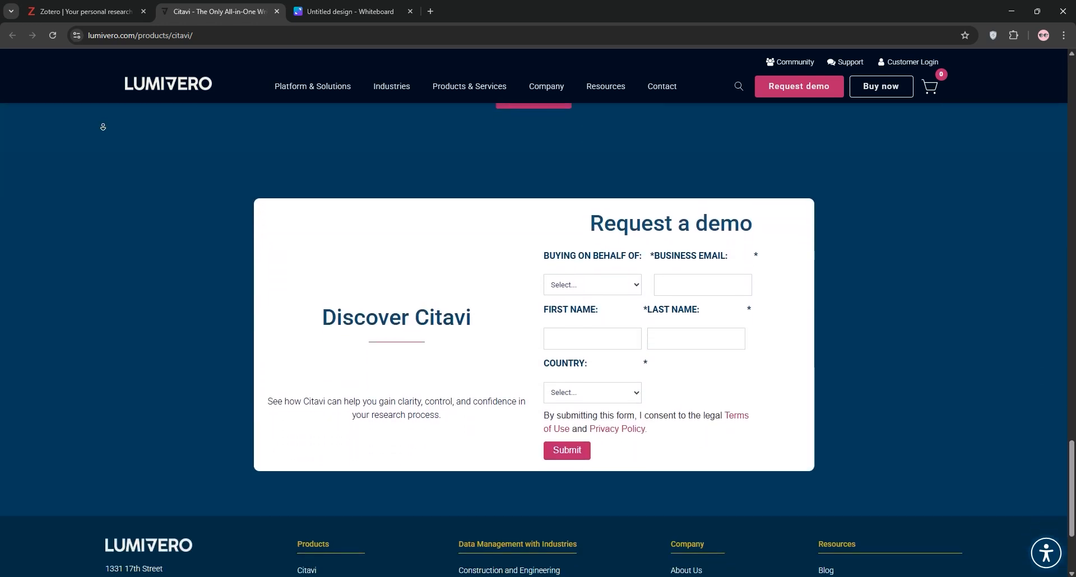
pyautogui.scroll(-3)
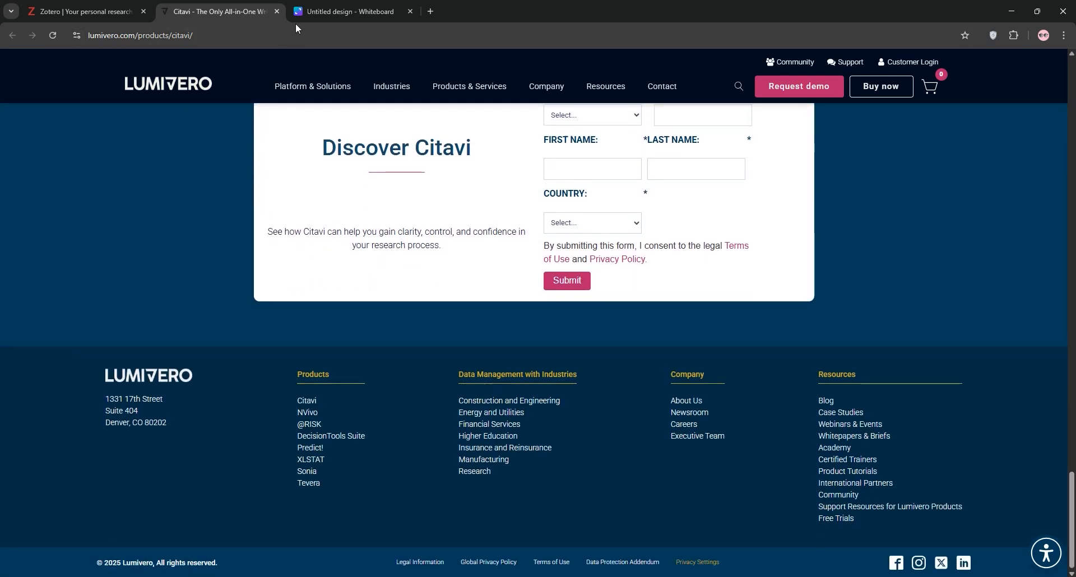
# Step: Bring up the Canva whiteboard with the Zotero-versus-Citavi feature comparison table
pyautogui.click(350, 11)
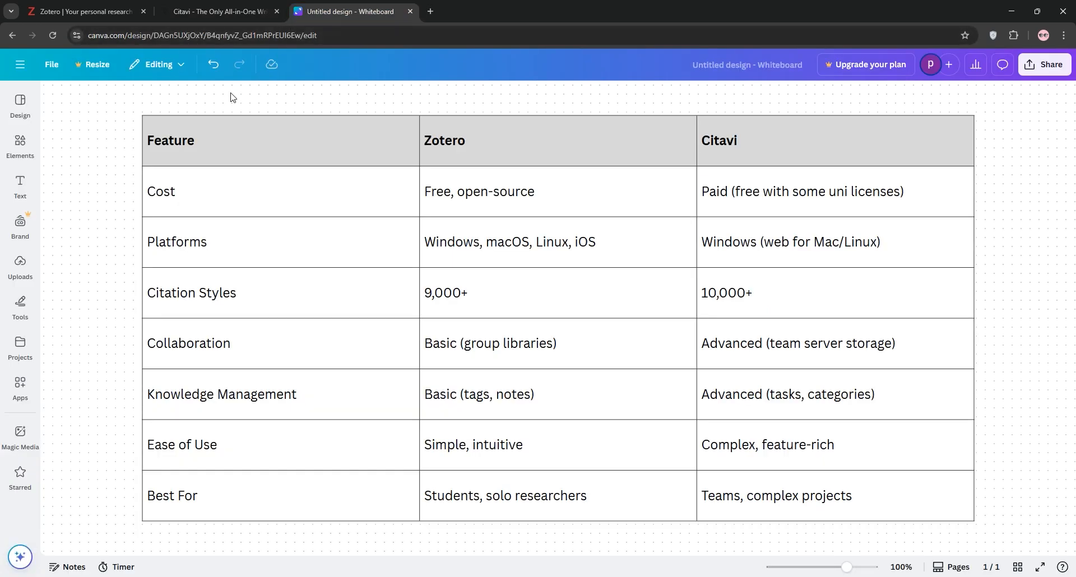